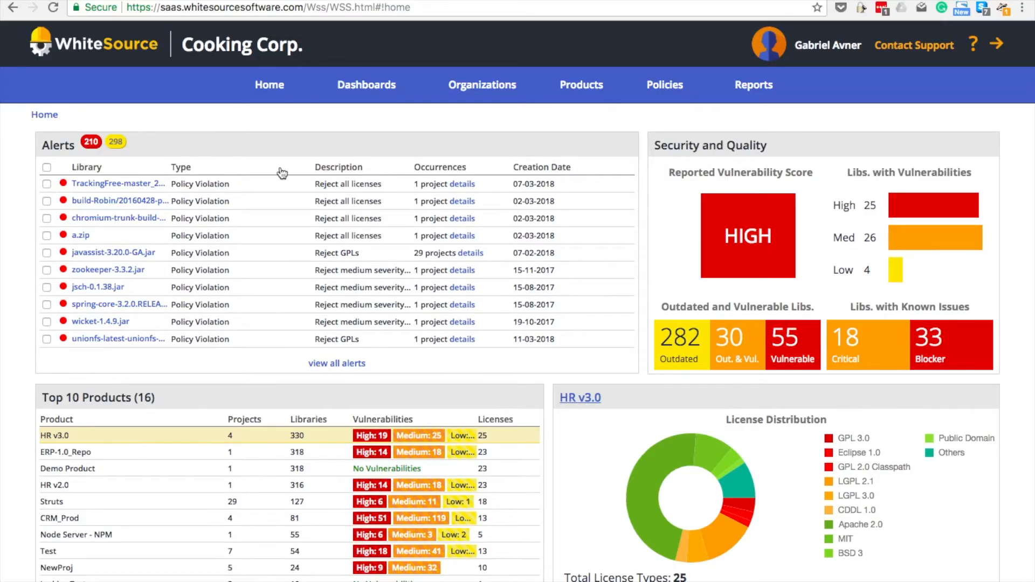
{"action": "mouse_move", "coordinate": [410, 377]}
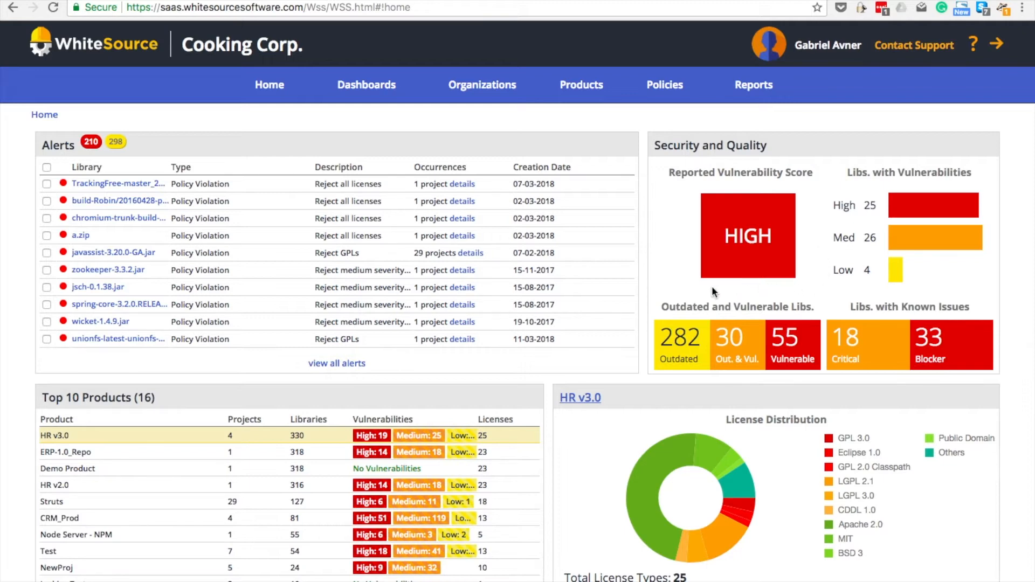
{"action": "mouse_move", "coordinate": [683, 290]}
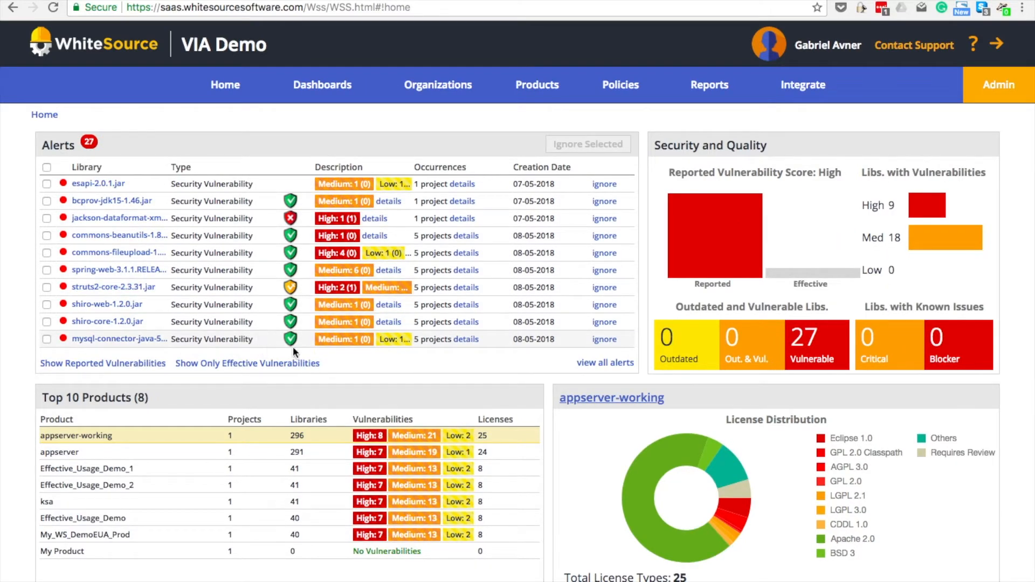
{"action": "mouse_move", "coordinate": [696, 288]}
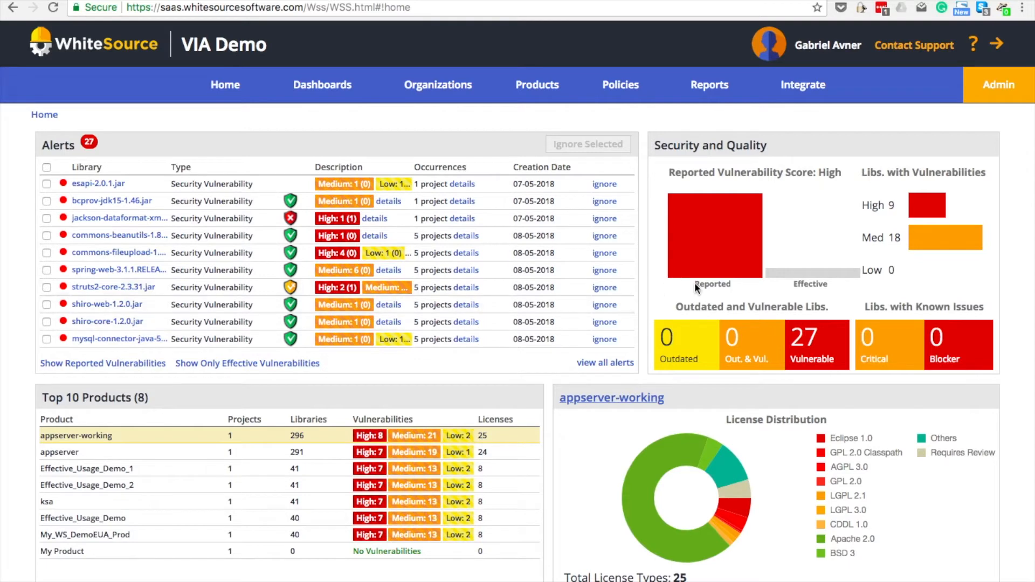
{"action": "mouse_move", "coordinate": [745, 292]}
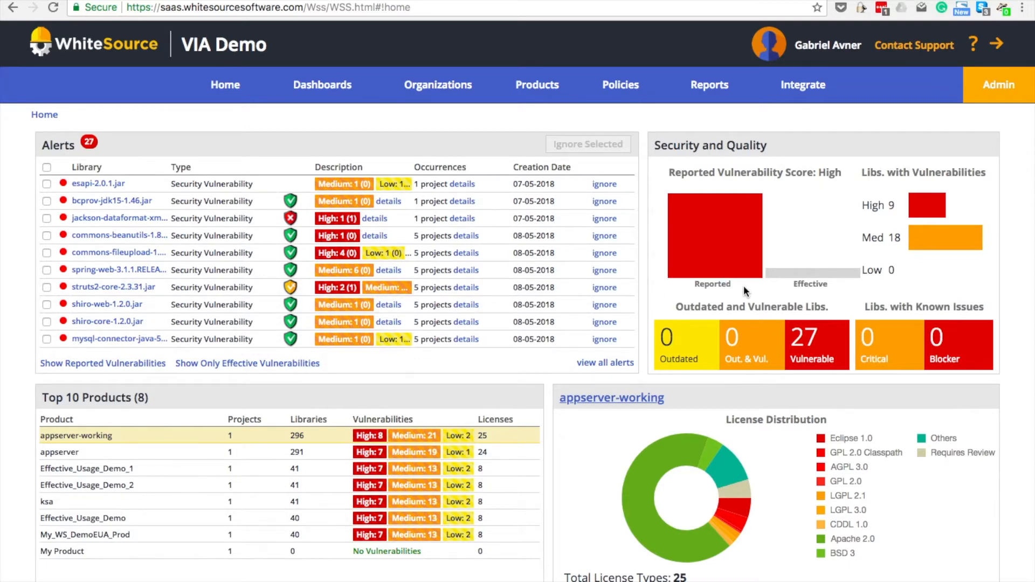
{"action": "mouse_move", "coordinate": [663, 295]}
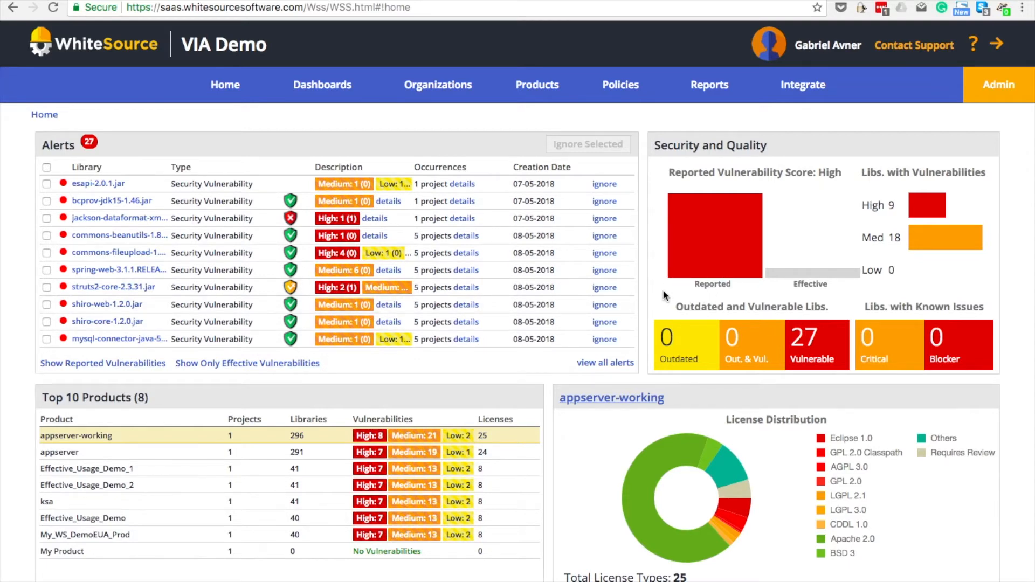
{"action": "mouse_move", "coordinate": [739, 208]}
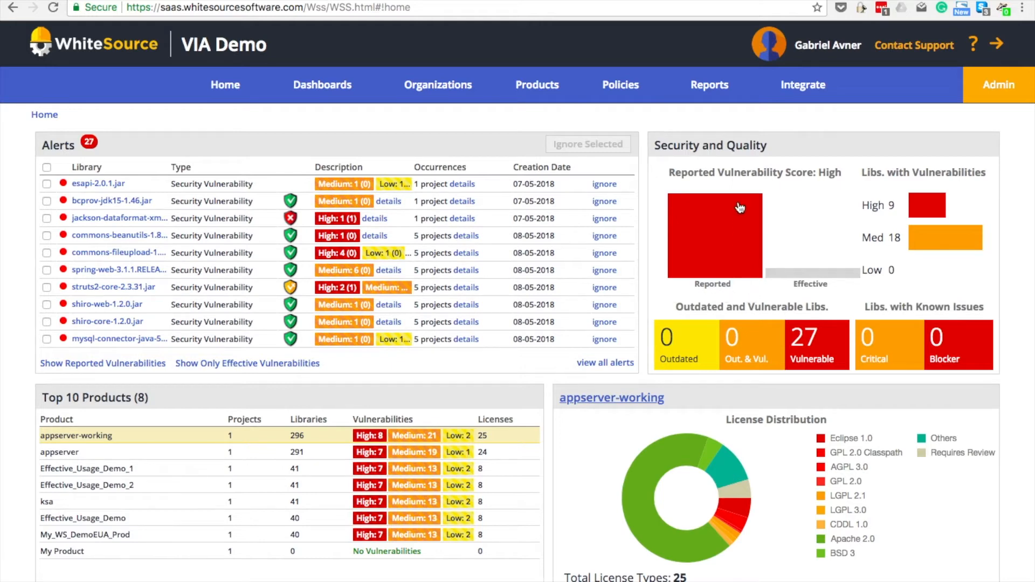
{"action": "mouse_move", "coordinate": [865, 283]}
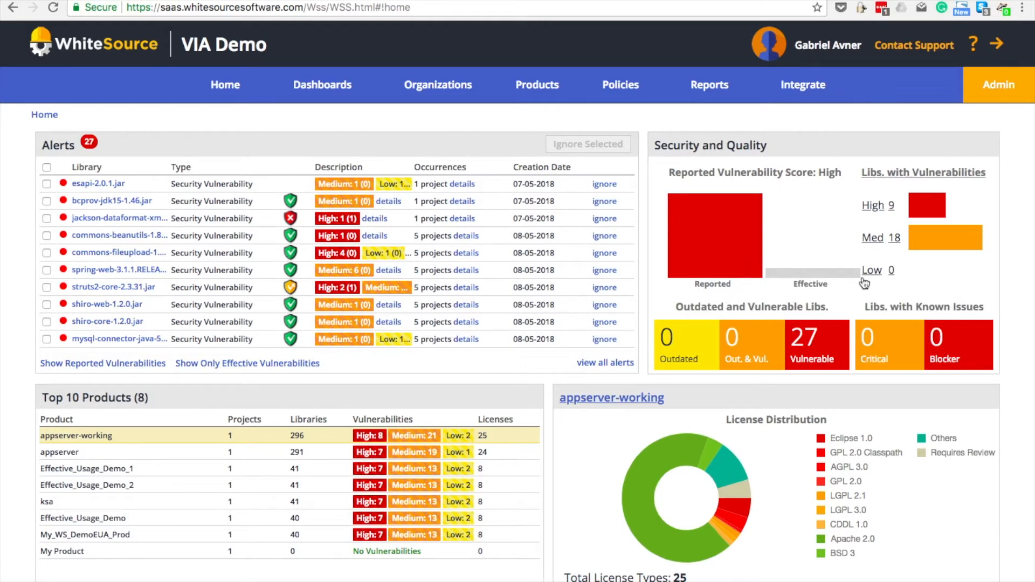
{"action": "mouse_move", "coordinate": [801, 295]}
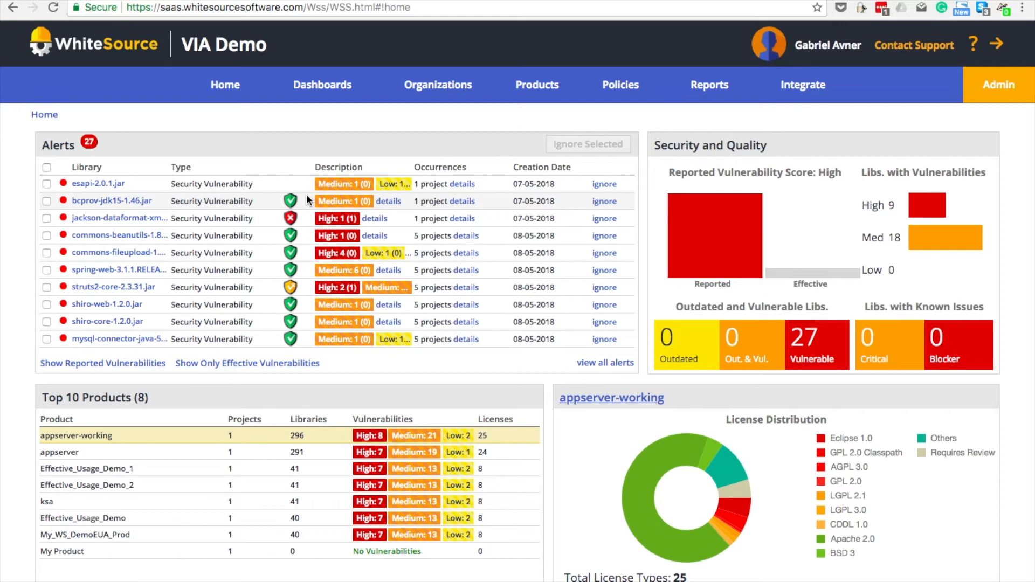
{"action": "mouse_move", "coordinate": [305, 221]}
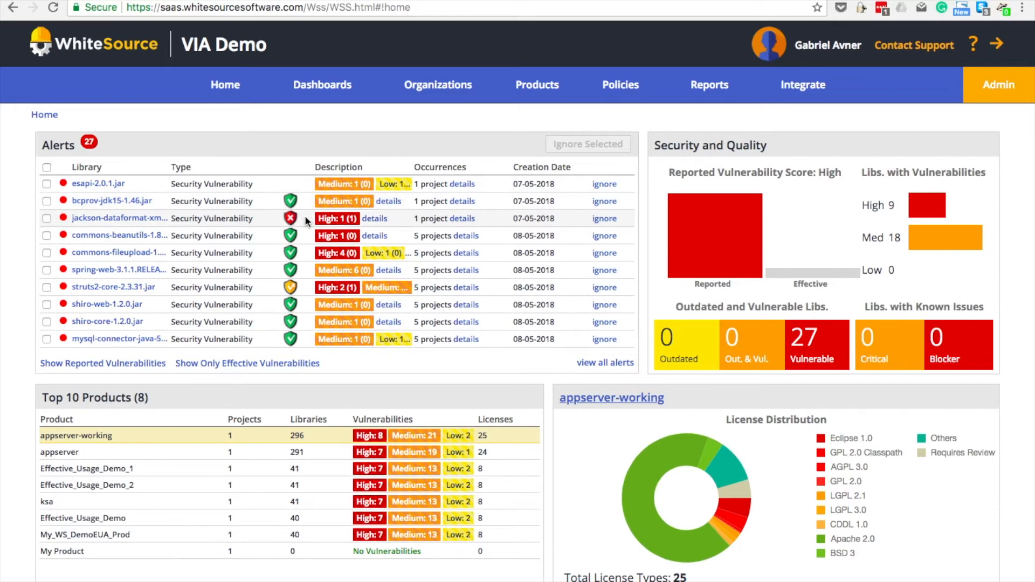
{"action": "mouse_move", "coordinate": [294, 244]}
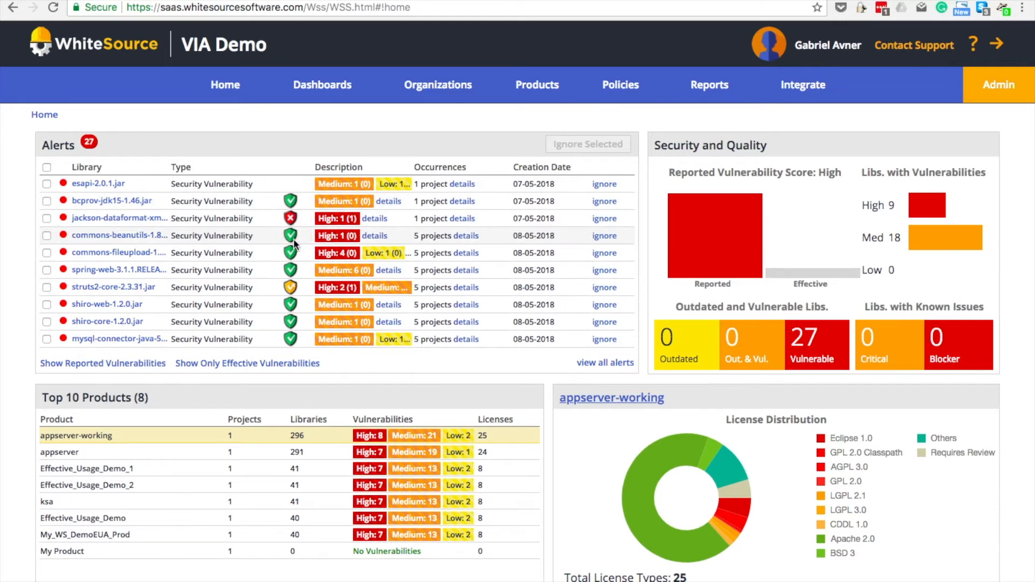
{"action": "mouse_move", "coordinate": [282, 247]}
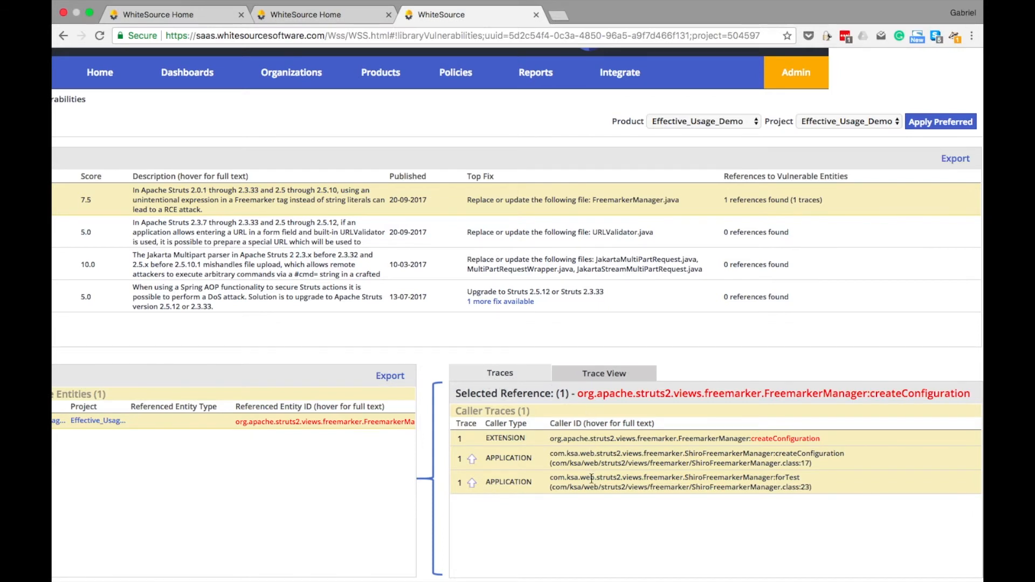
{"action": "mouse_move", "coordinate": [583, 434]}
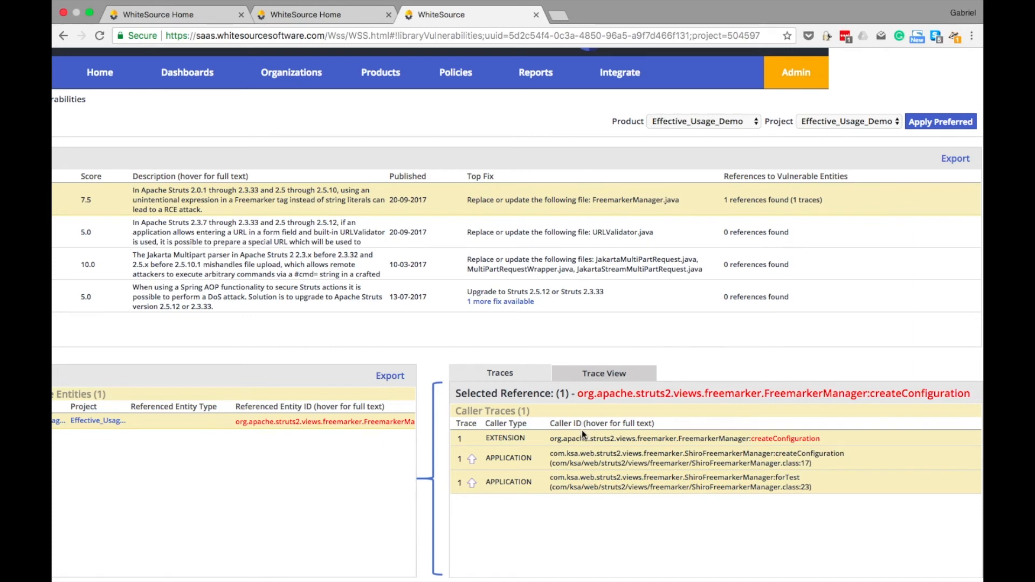
{"action": "mouse_move", "coordinate": [584, 500]}
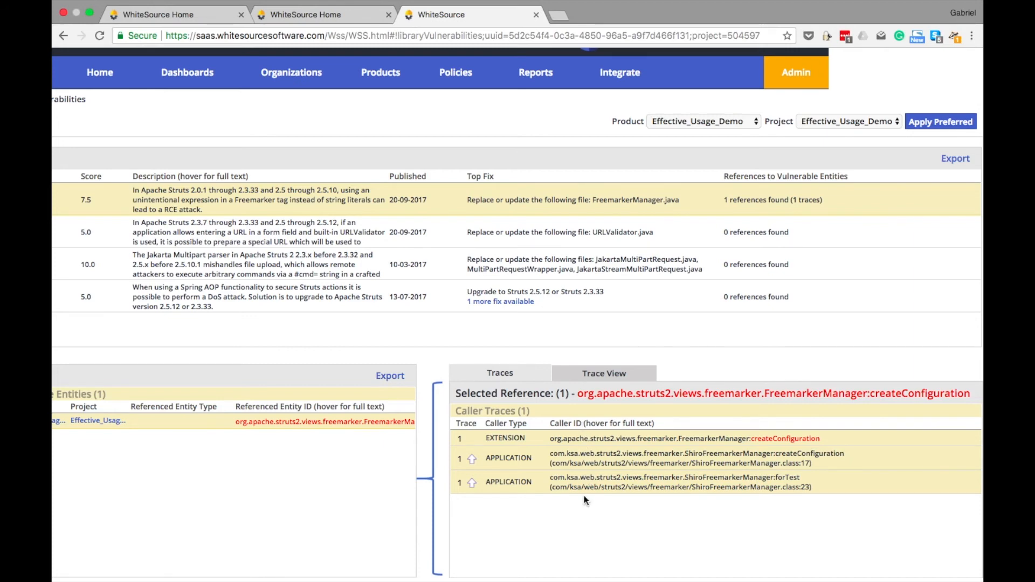
- Show the CVE-2017-12611 trace from ShiroFreemarkerManager to FreemarkerManager:createConfiguration as a diagram
{"action": "left_click", "coordinate": [604, 373]}
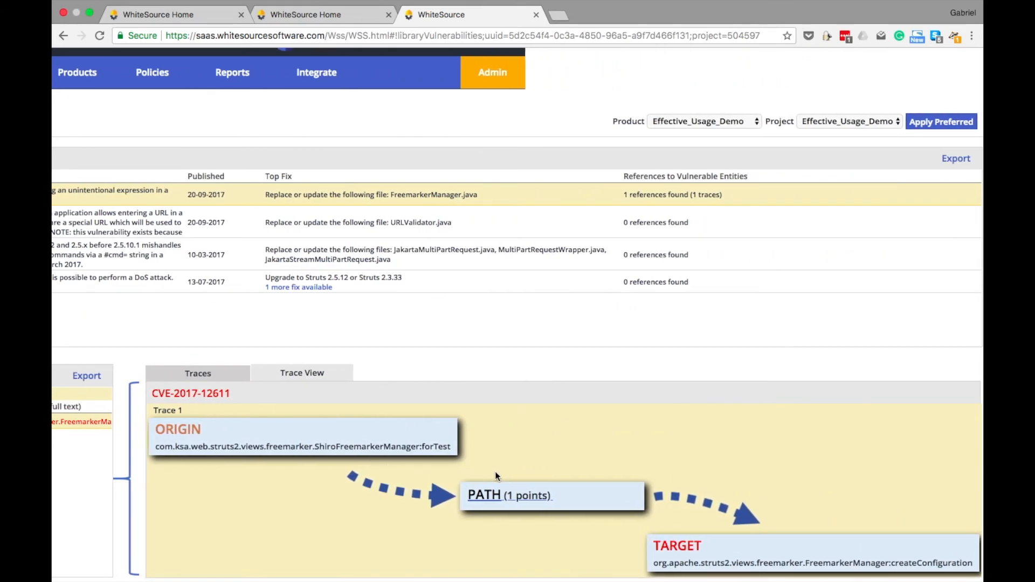
{"action": "mouse_move", "coordinate": [637, 504]}
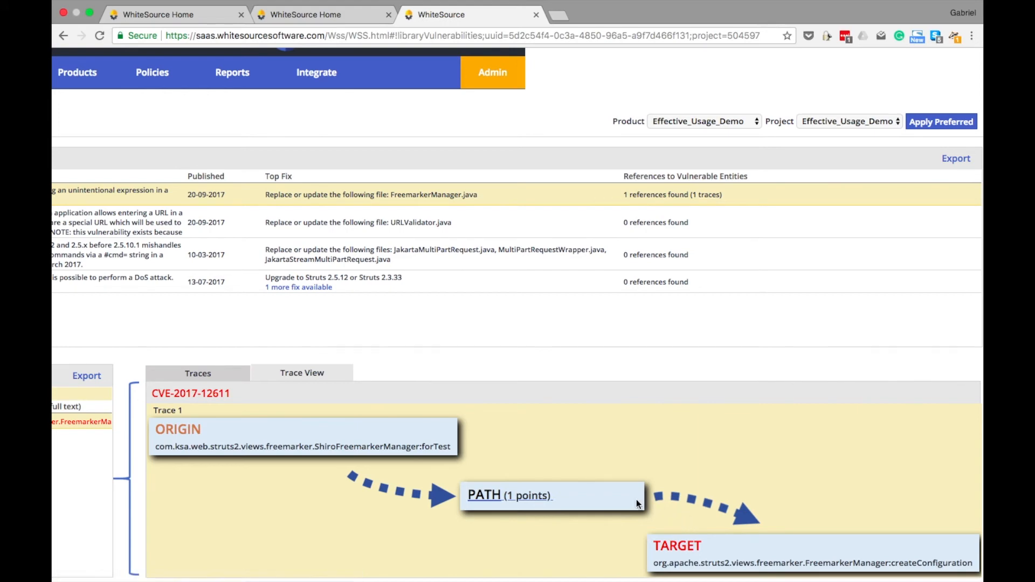
{"action": "mouse_move", "coordinate": [400, 393]}
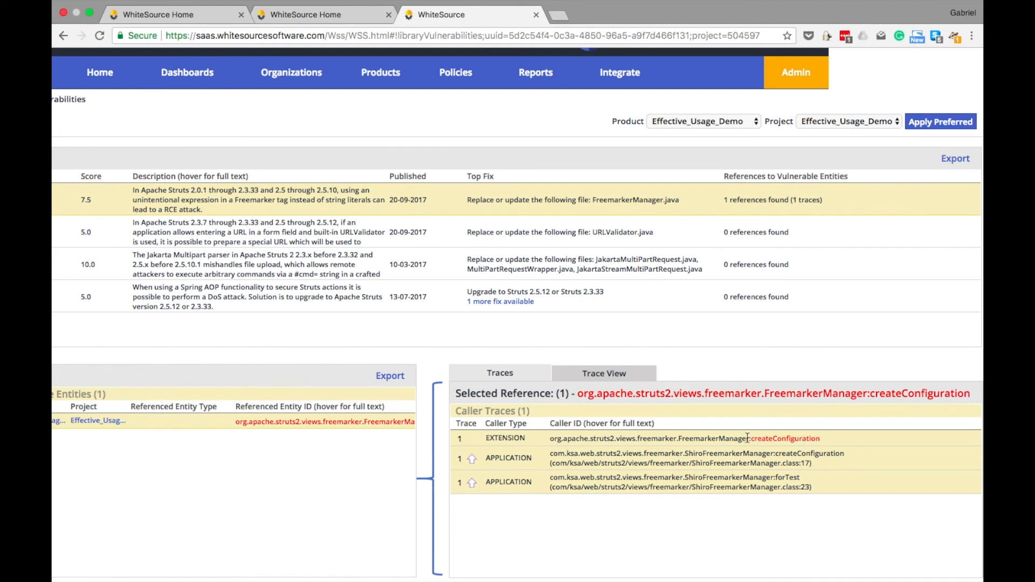
{"action": "mouse_move", "coordinate": [822, 439]}
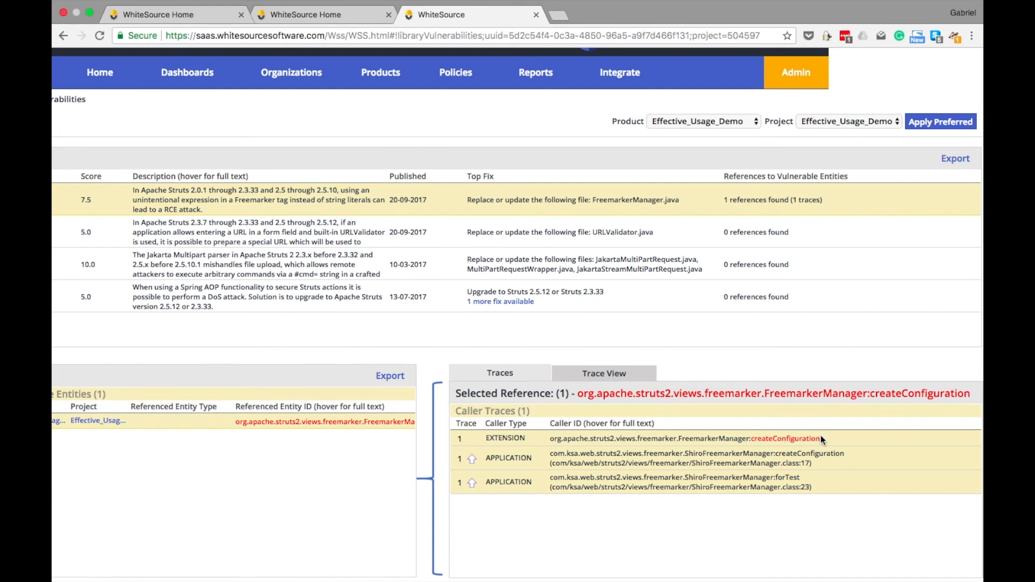